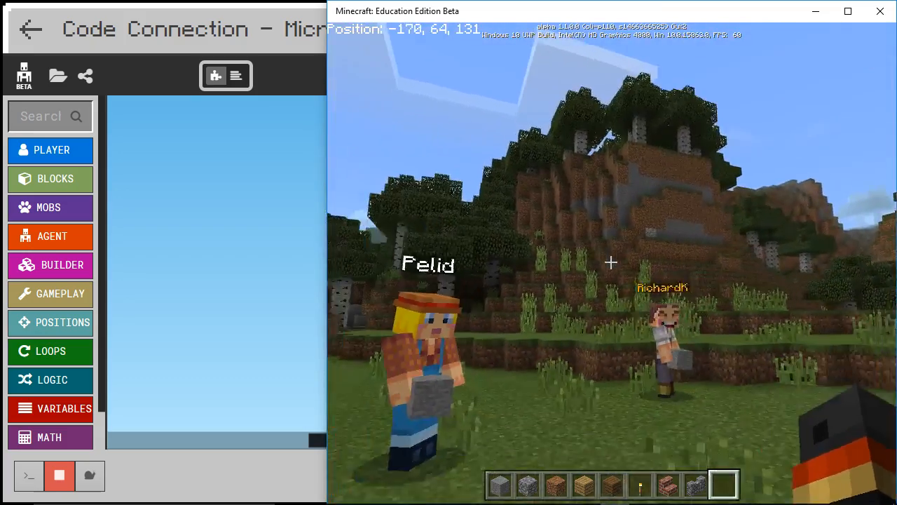
# - Leave Minecraft and bring up the empty Code Connection MakeCode workspace
pyautogui.press('Escape')
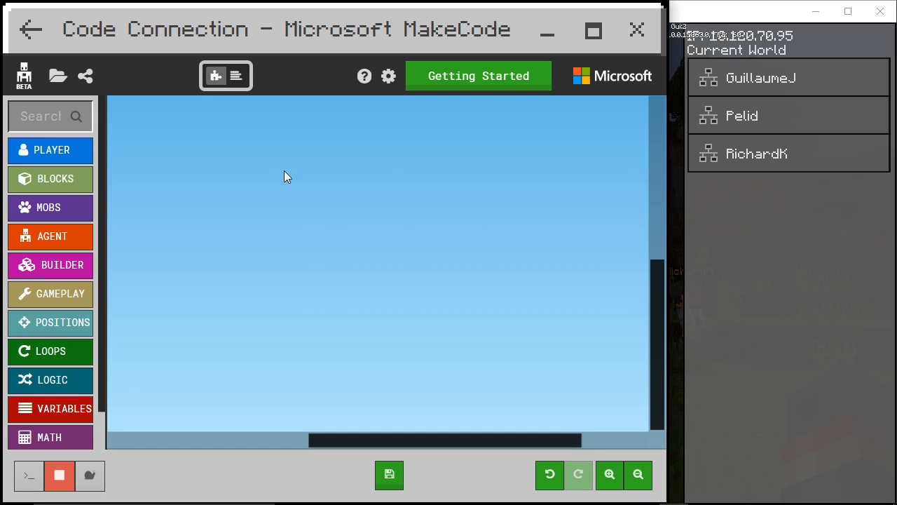
pyautogui.moveTo(241, 158)
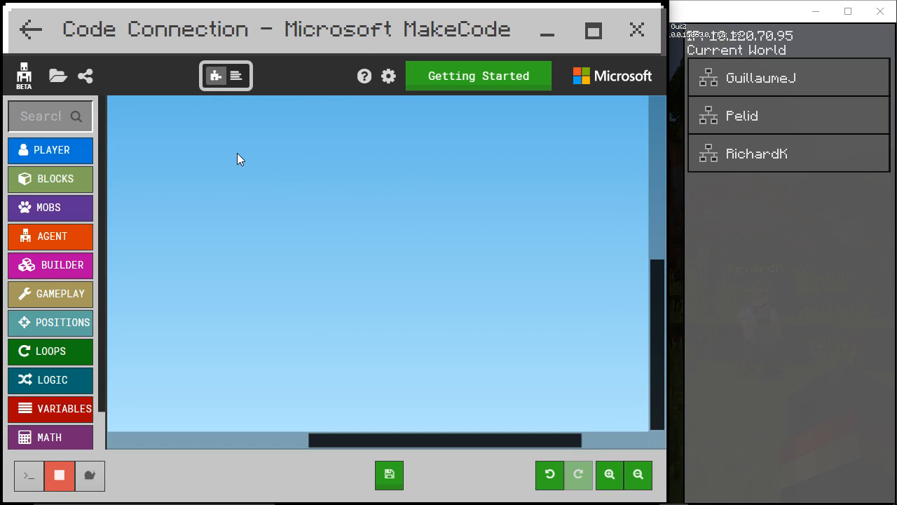
pyautogui.moveTo(199, 202)
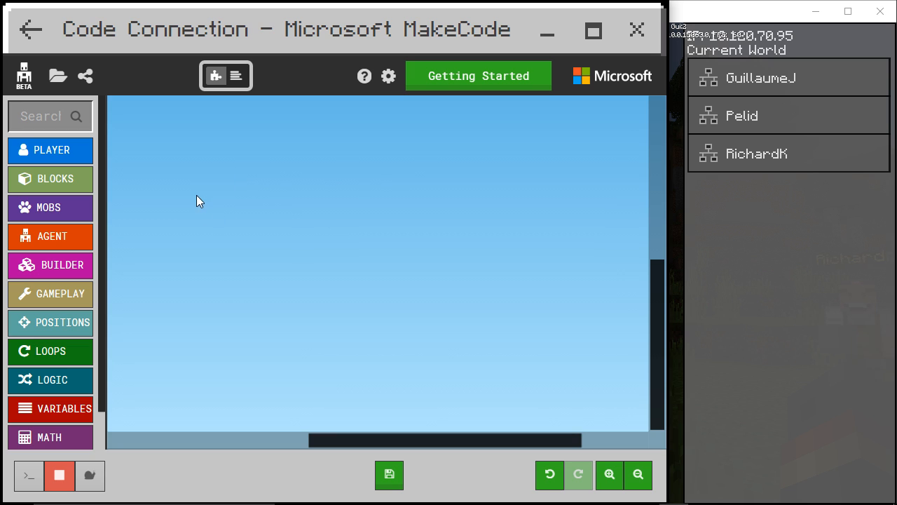
pyautogui.moveTo(121, 179)
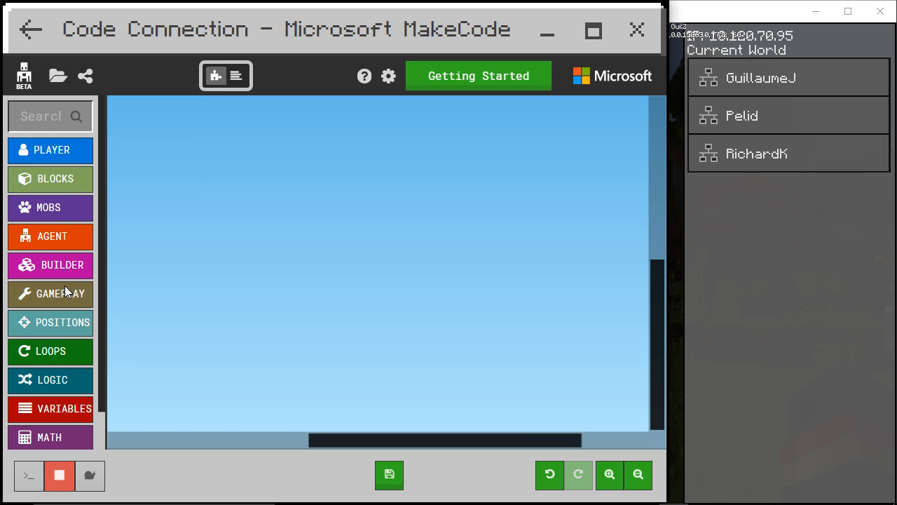
pyautogui.moveTo(54, 178)
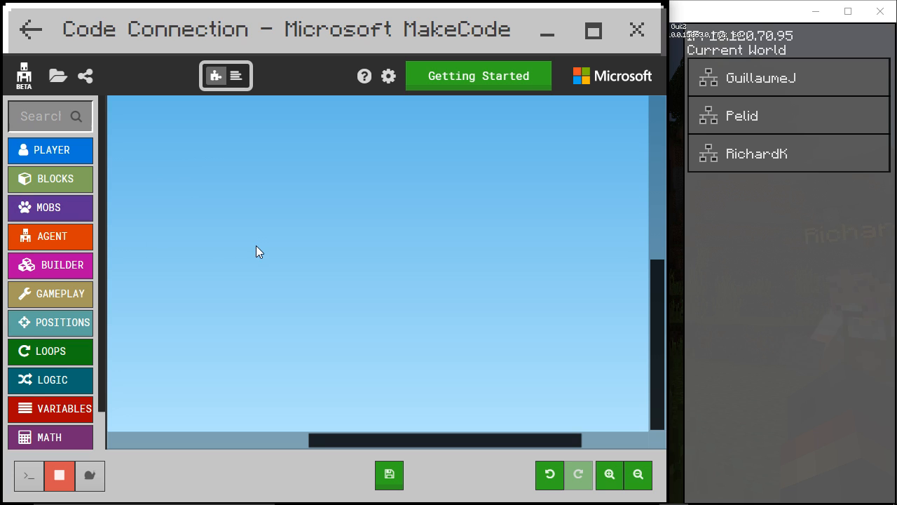
pyautogui.moveTo(74, 185)
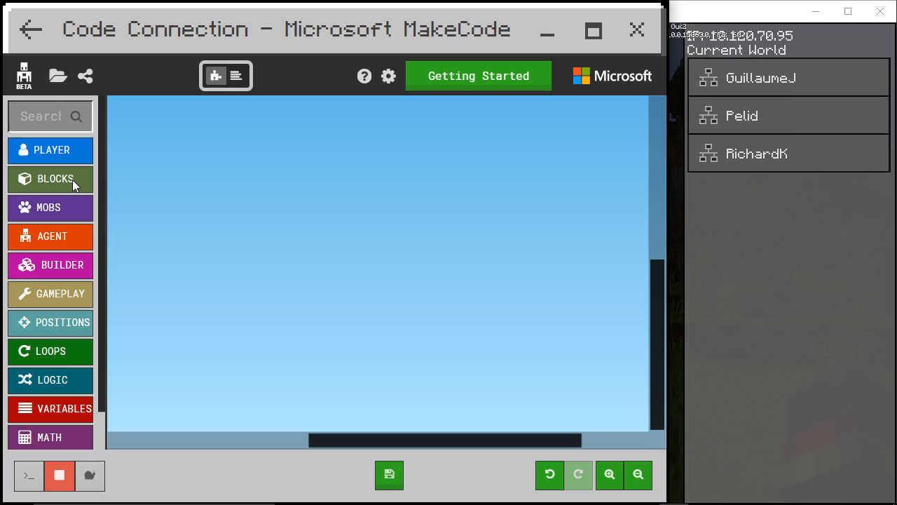
# - Add a 'place grass at ~0 ~0 ~0' block from the Blocks category to the workspace
pyautogui.click(54, 179)
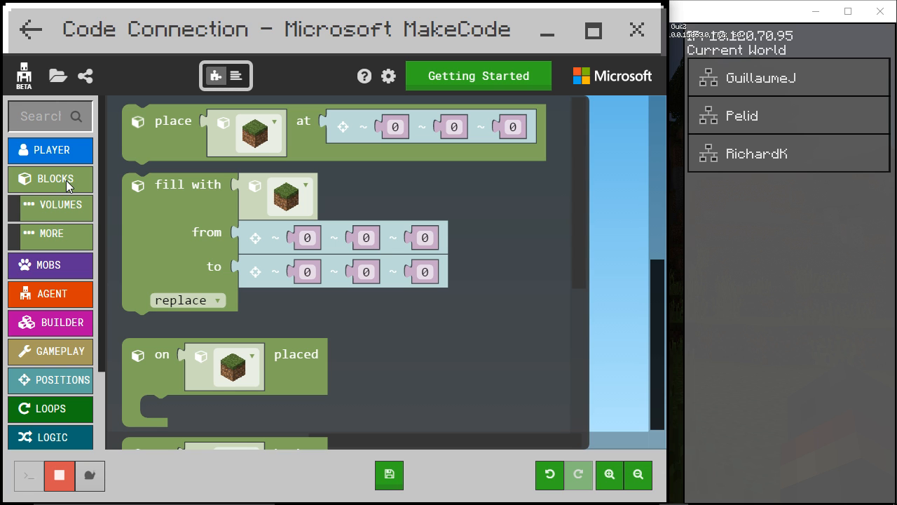
pyautogui.scroll(-3)
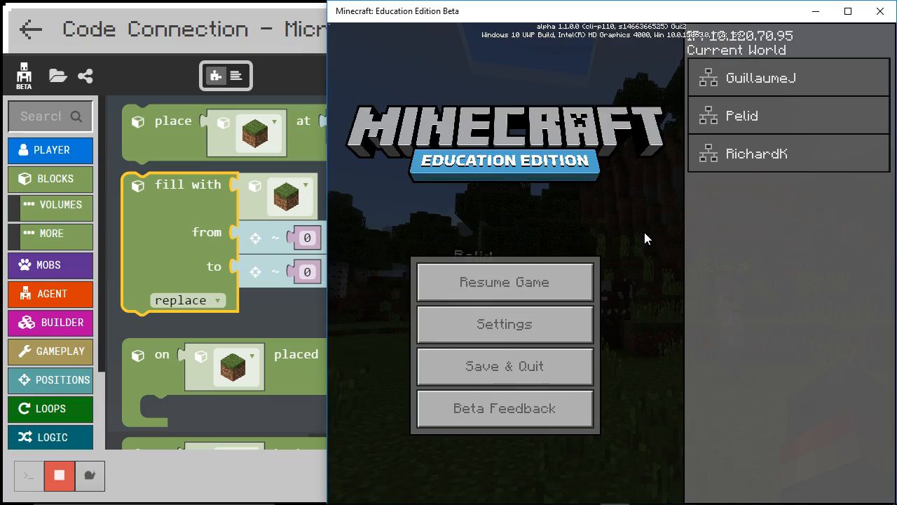
pyautogui.click(504, 282)
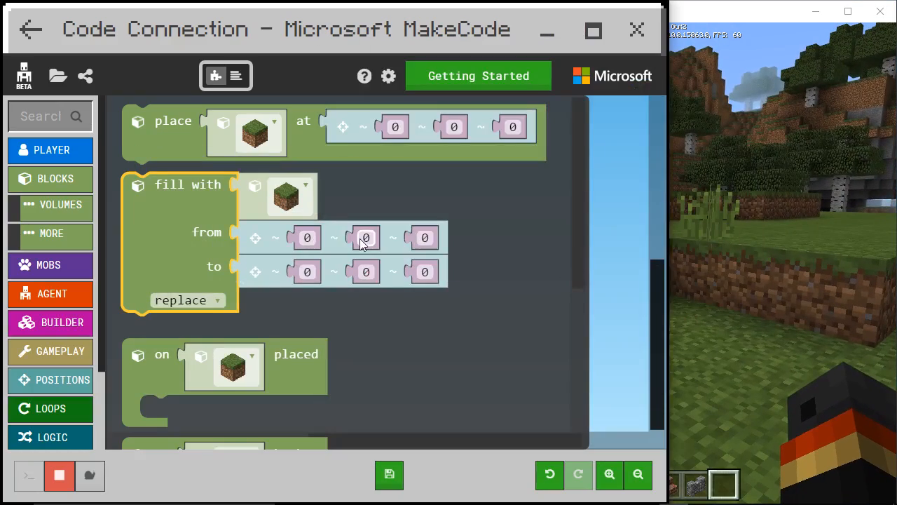
pyautogui.click(168, 134)
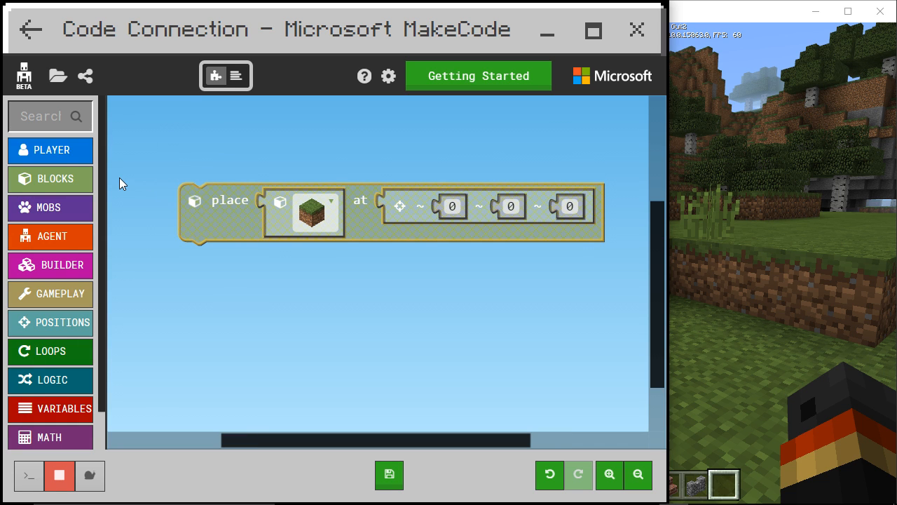
pyautogui.moveTo(51, 150)
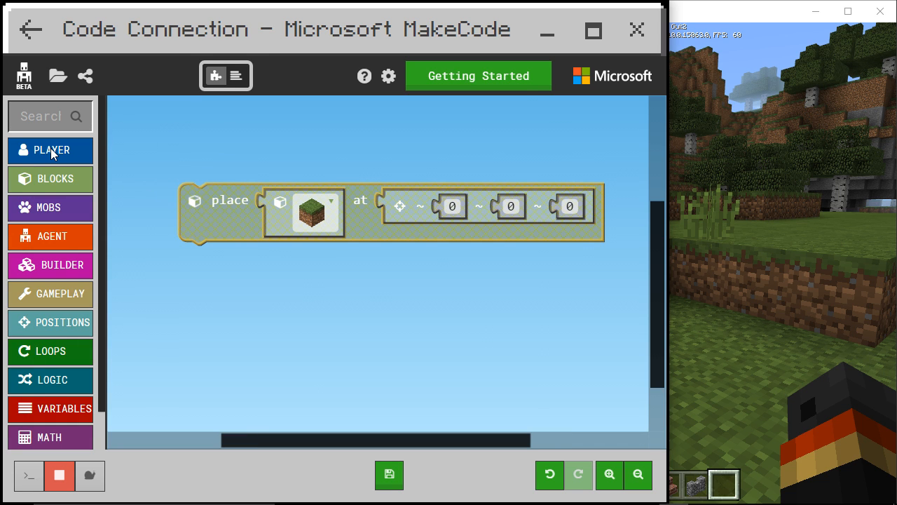
# - Wrap the place block in 'on chat command jump', choosing air with y offset -1
pyautogui.click(51, 150)
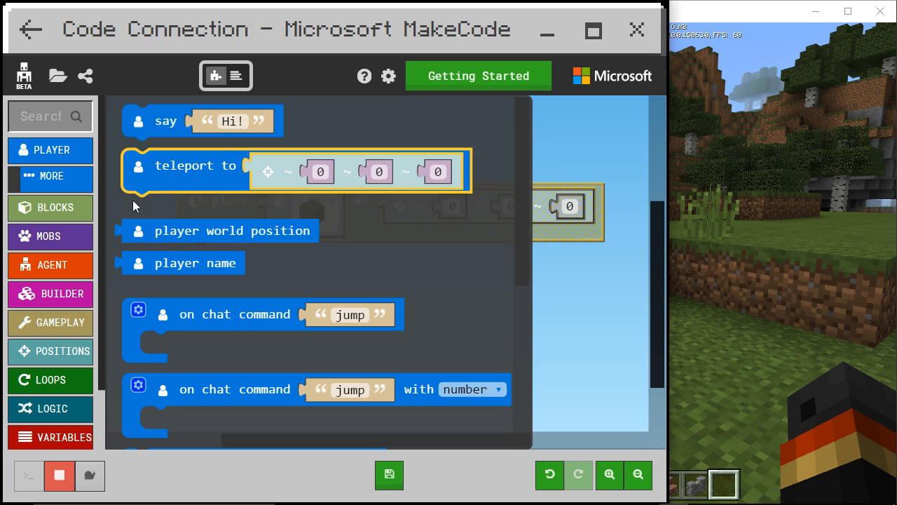
pyautogui.scroll(-3)
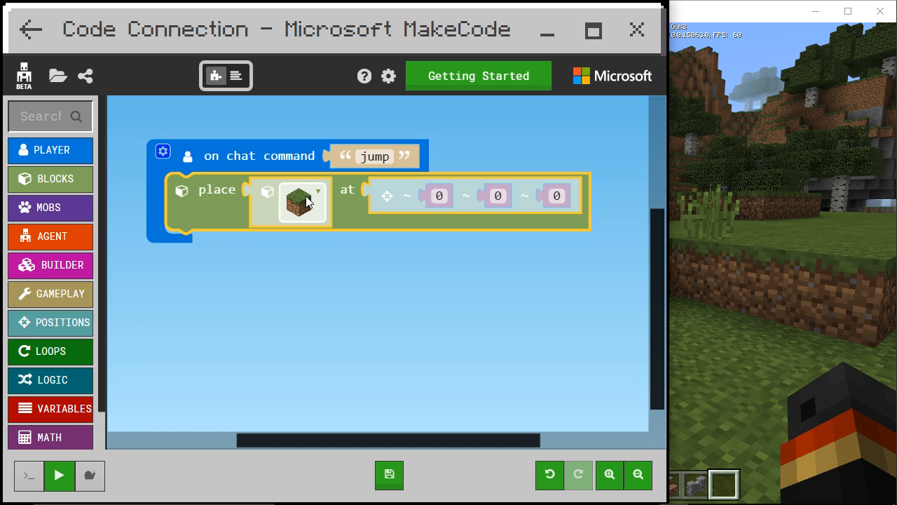
pyautogui.click(303, 203)
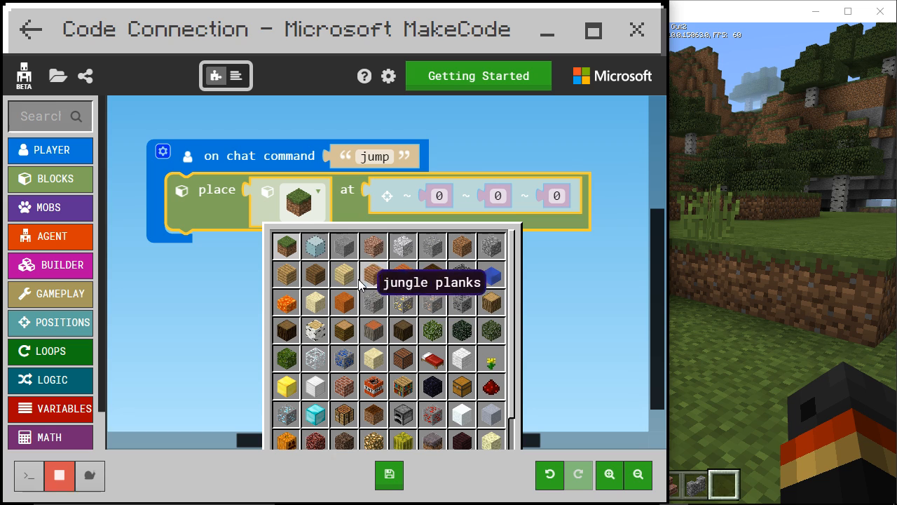
pyautogui.moveTo(315, 246)
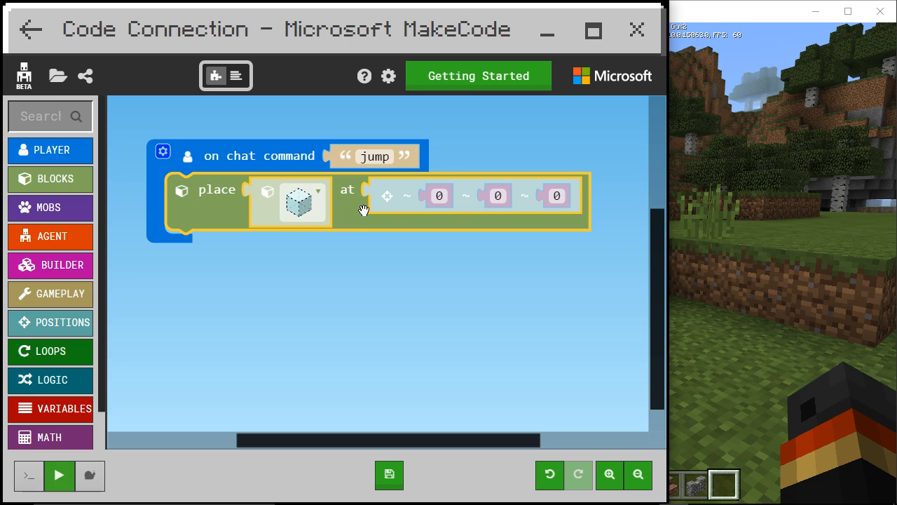
pyautogui.click(59, 476)
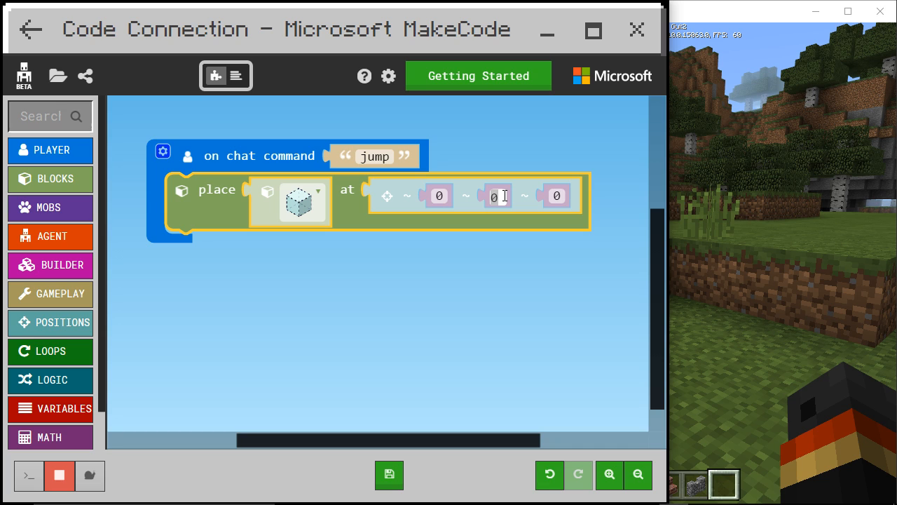
pyautogui.write('-1')
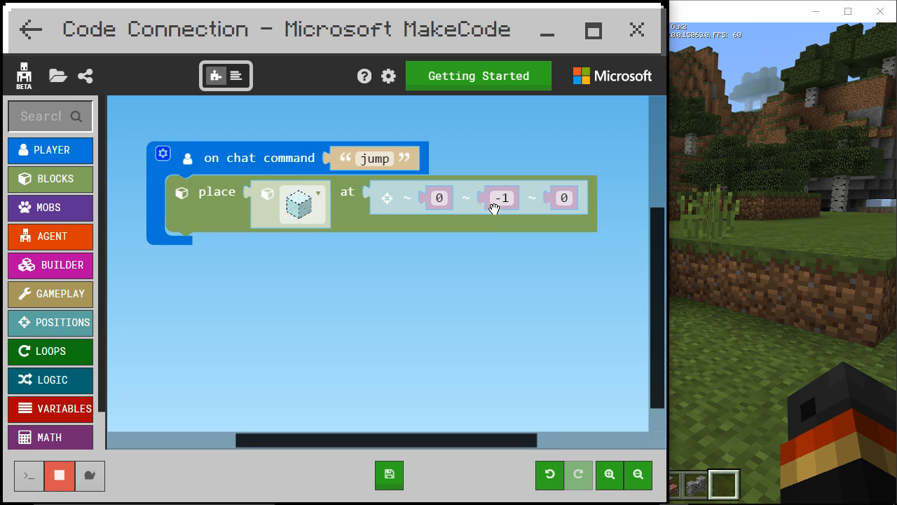
pyautogui.moveTo(705, 135)
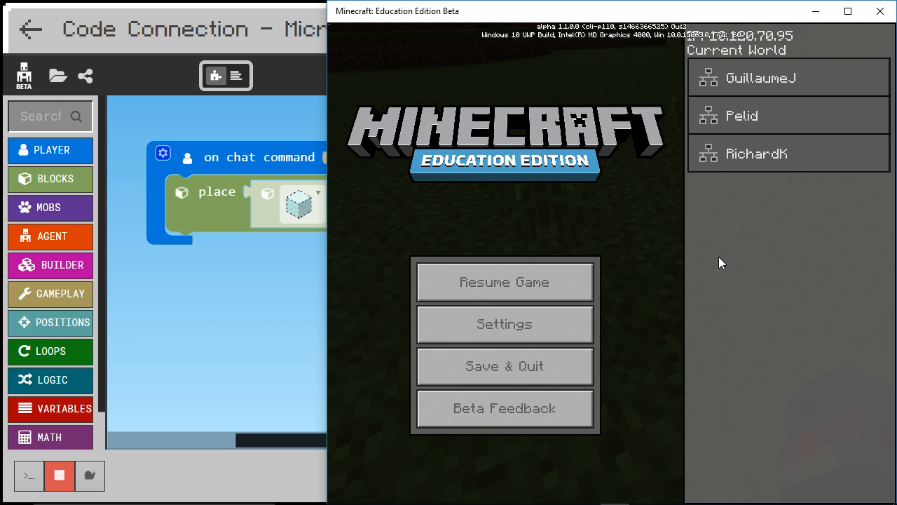
# - Resume the game and rename the chat command from 'jump' to 'air'
pyautogui.click(504, 281)
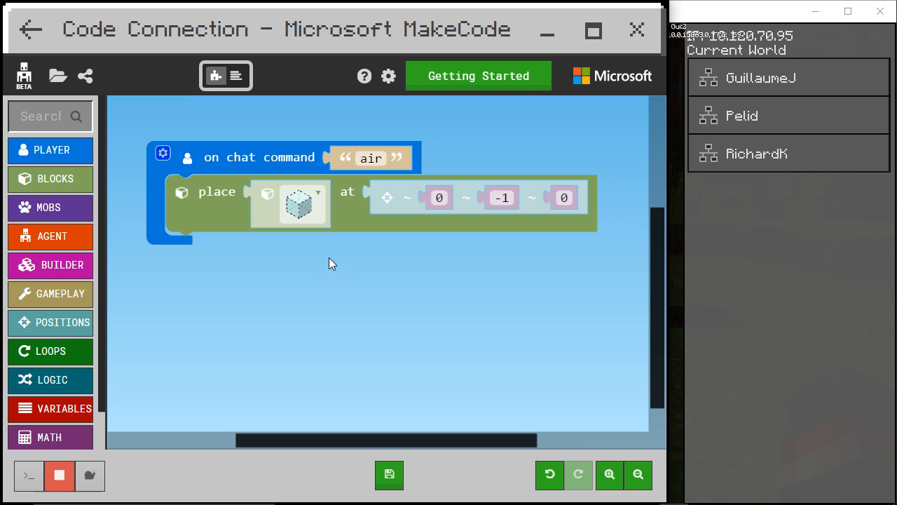
# - Move the place-air block into a forever loop, then stop the running program
pyautogui.click(51, 350)
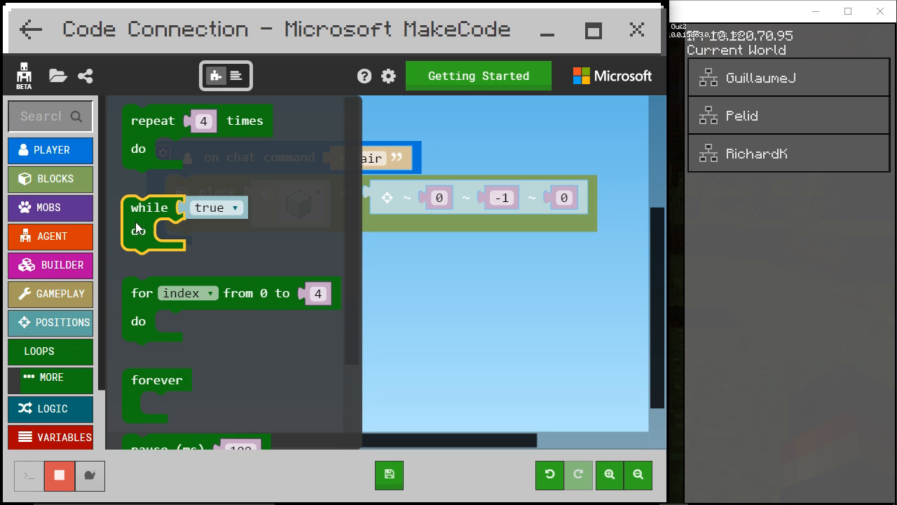
pyautogui.scroll(-3)
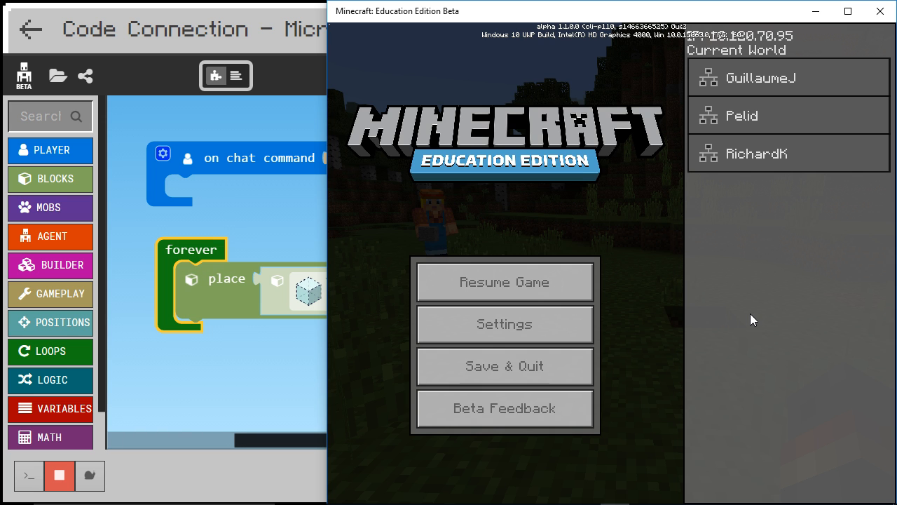
pyautogui.click(504, 281)
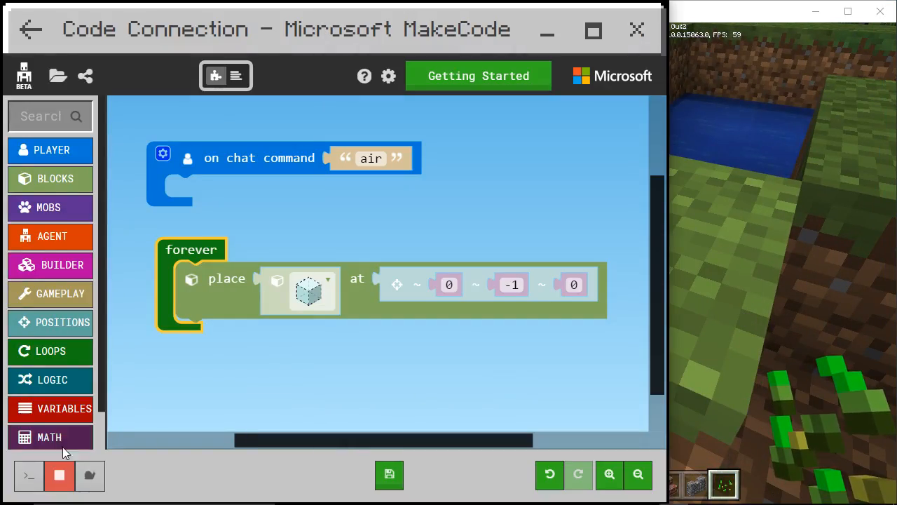
pyautogui.click(59, 475)
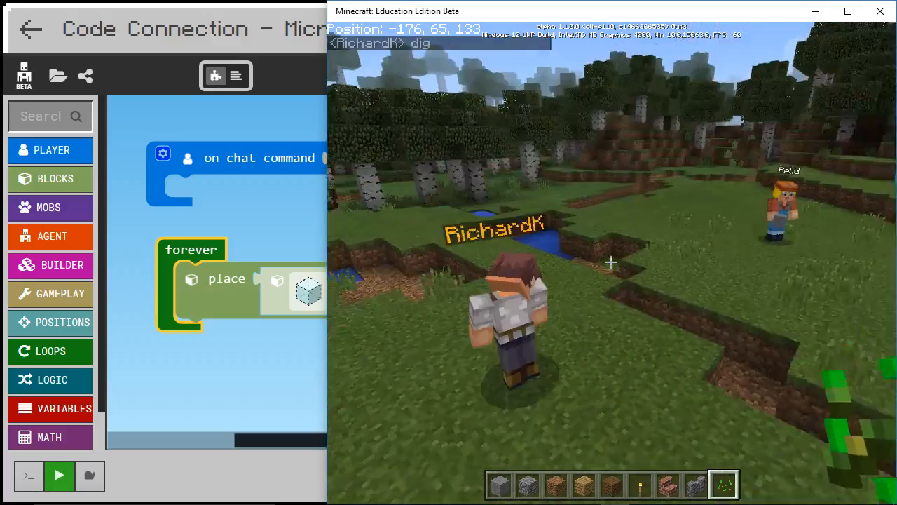
# - Pause Minecraft and pick up the 'fill with' block from the Blocks category
pyautogui.press('Escape')
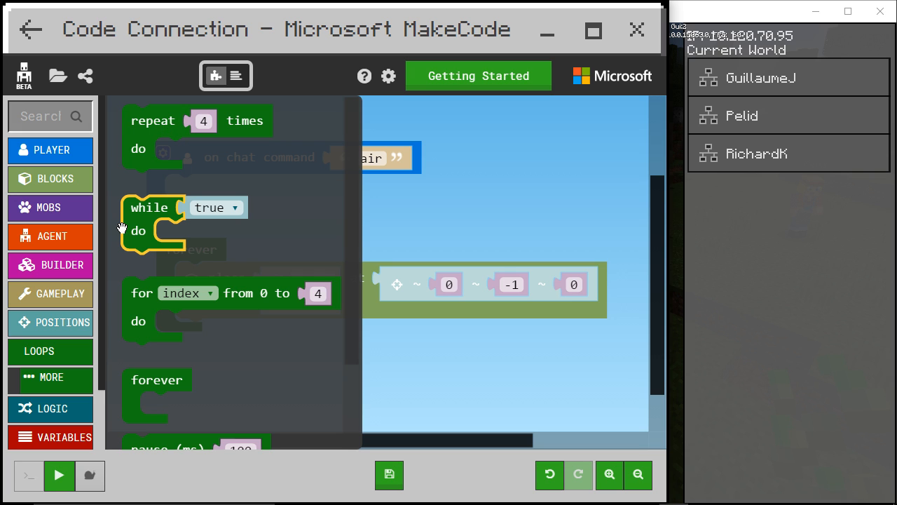
pyautogui.click(55, 178)
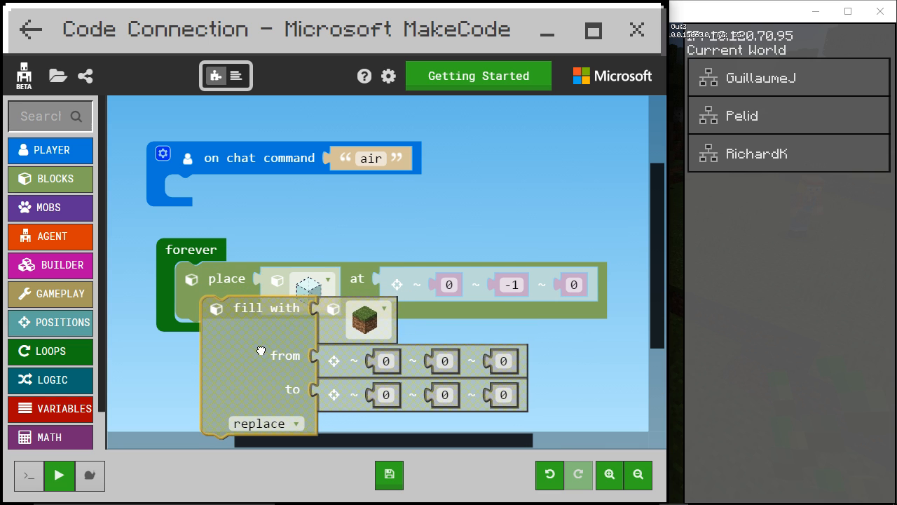
# - Drop the fill-with block into the forever loop and discard the old place block
pyautogui.moveTo(259, 351); pyautogui.dragTo(239, 309)
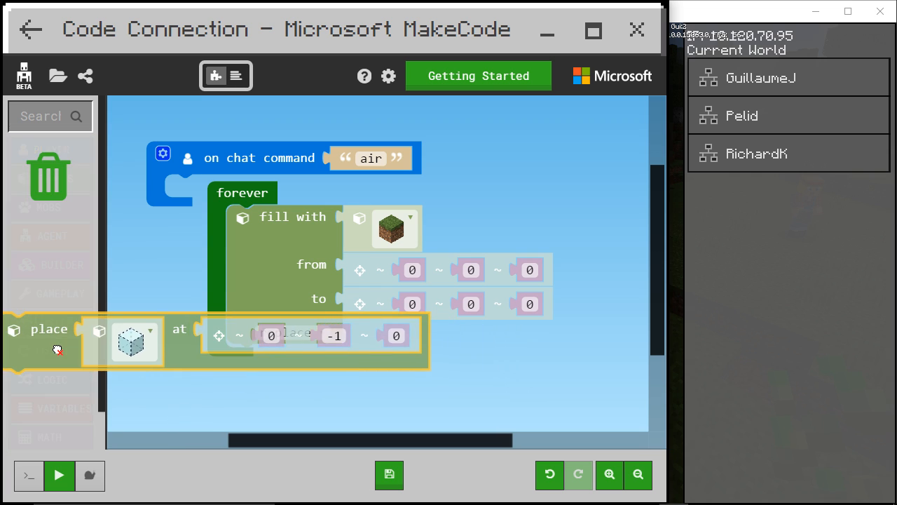
pyautogui.click(395, 227)
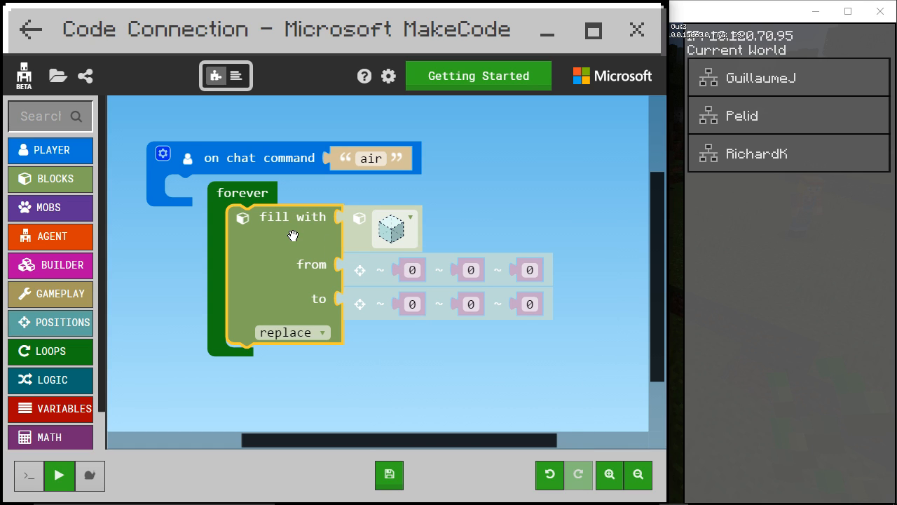
pyautogui.moveTo(412, 222)
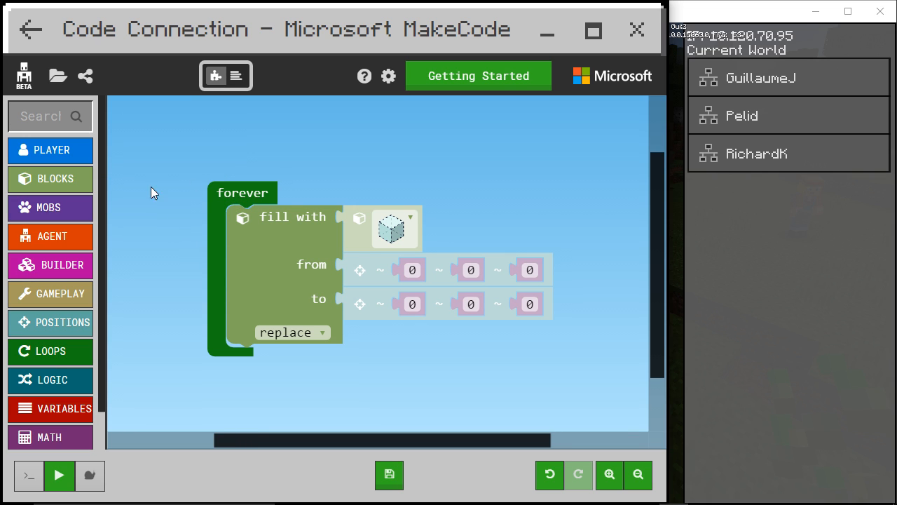
pyautogui.moveTo(533, 321)
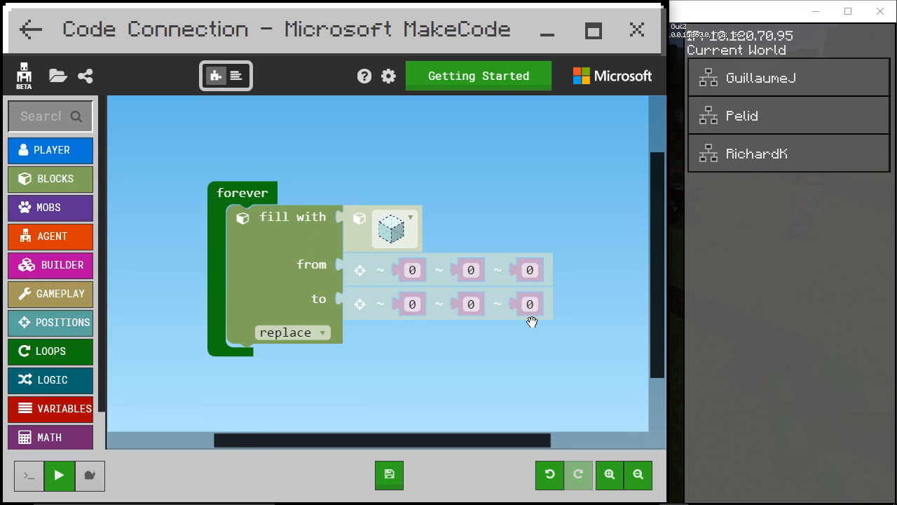
pyautogui.moveTo(491, 272)
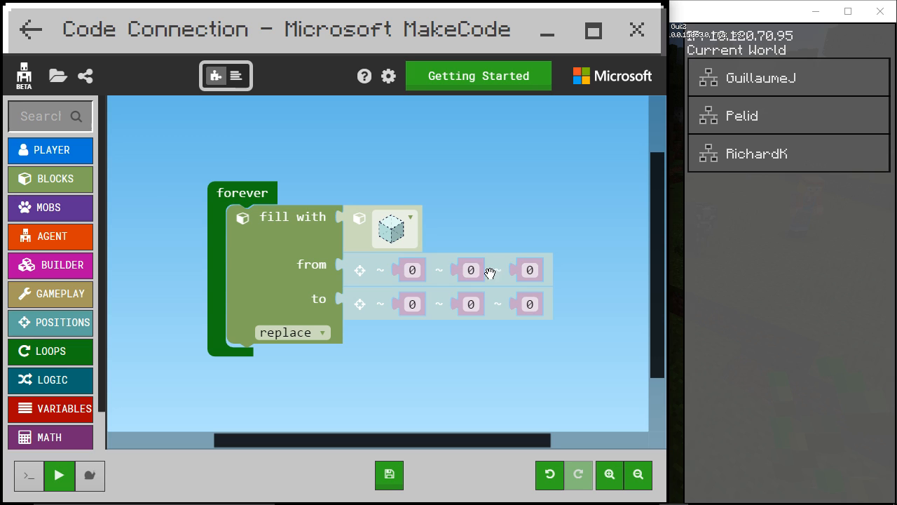
pyautogui.moveTo(378, 329)
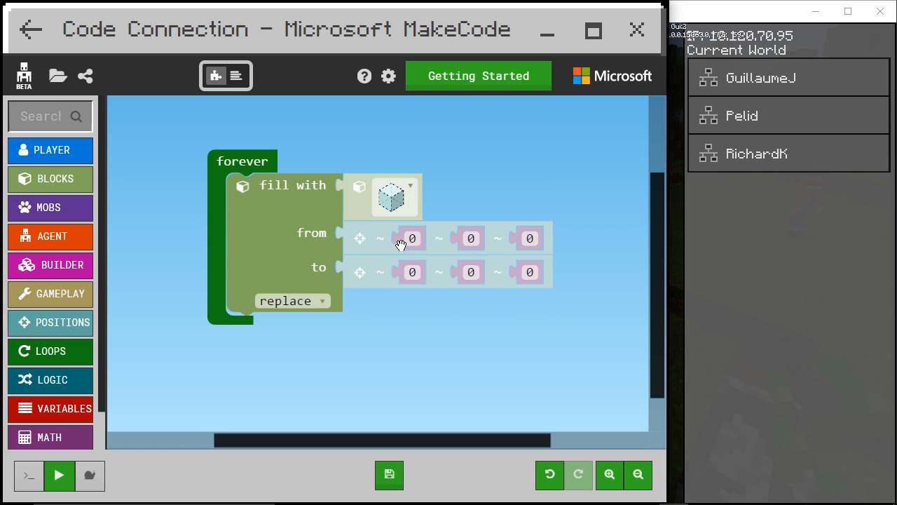
pyautogui.click(412, 238)
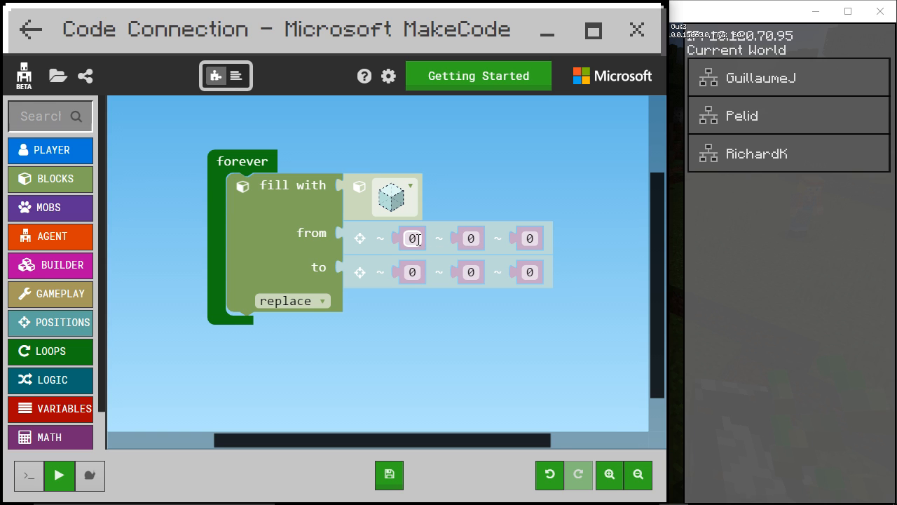
pyautogui.moveTo(417, 256)
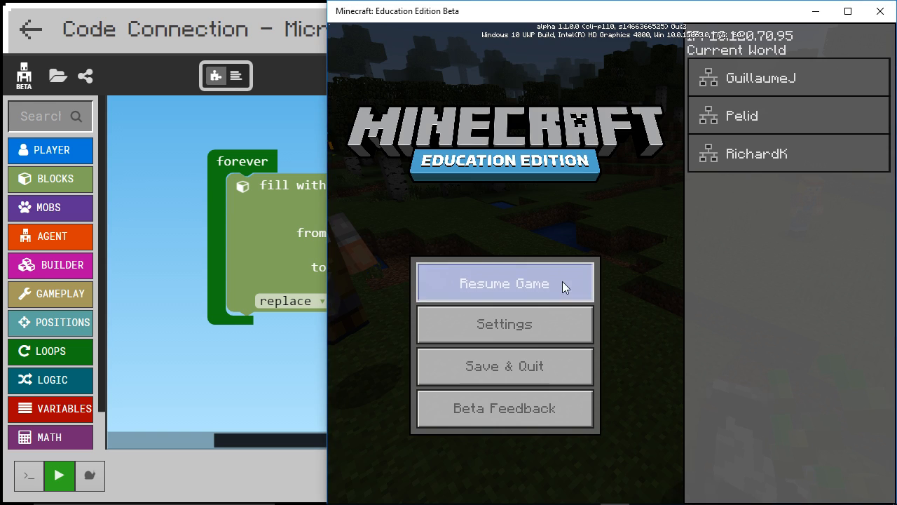
pyautogui.click(504, 283)
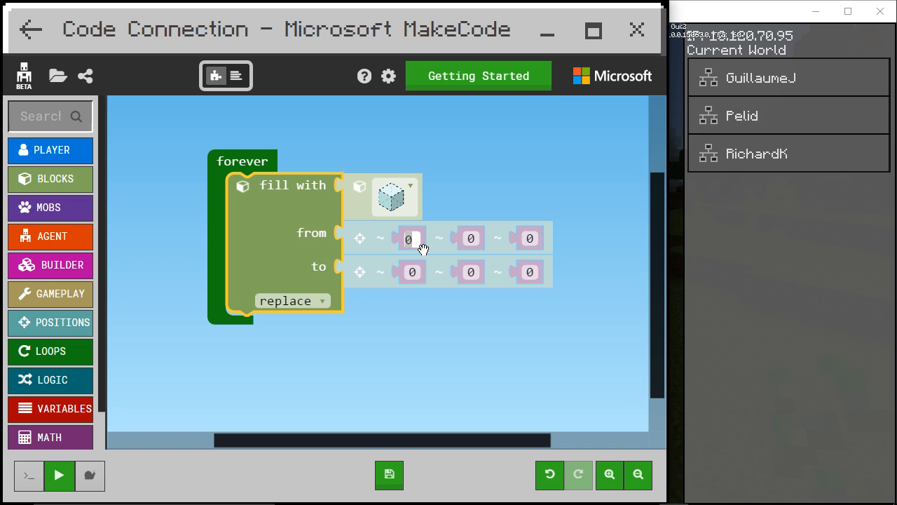
# - Enter 1 in the from x and z fields and -1 in the to x field
pyautogui.write('1')
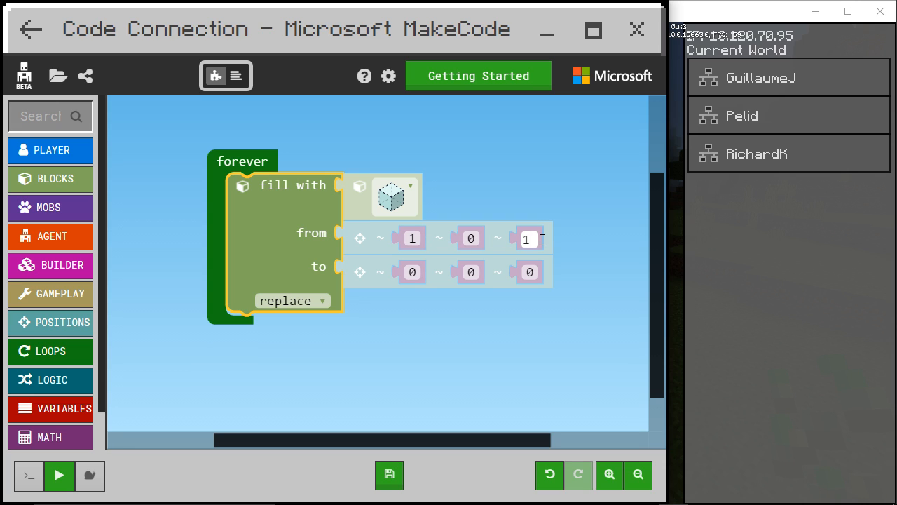
pyautogui.moveTo(547, 240)
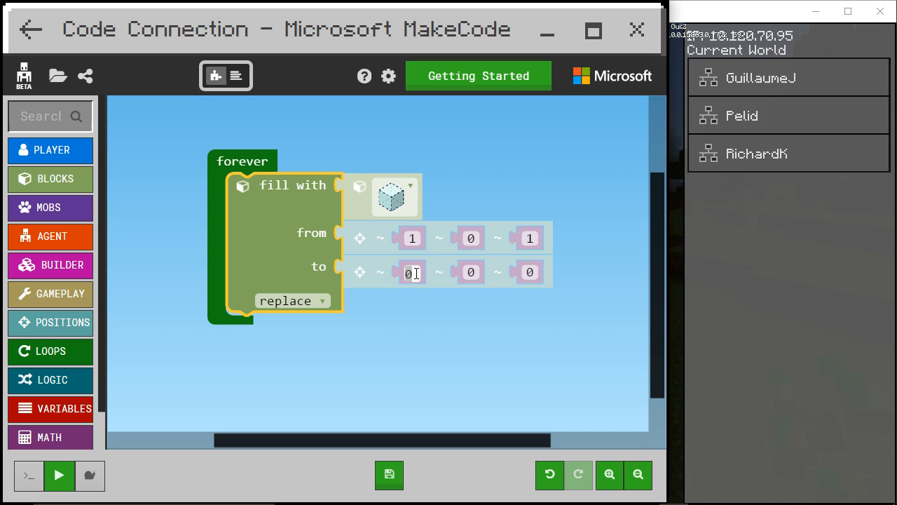
pyautogui.write('-1')
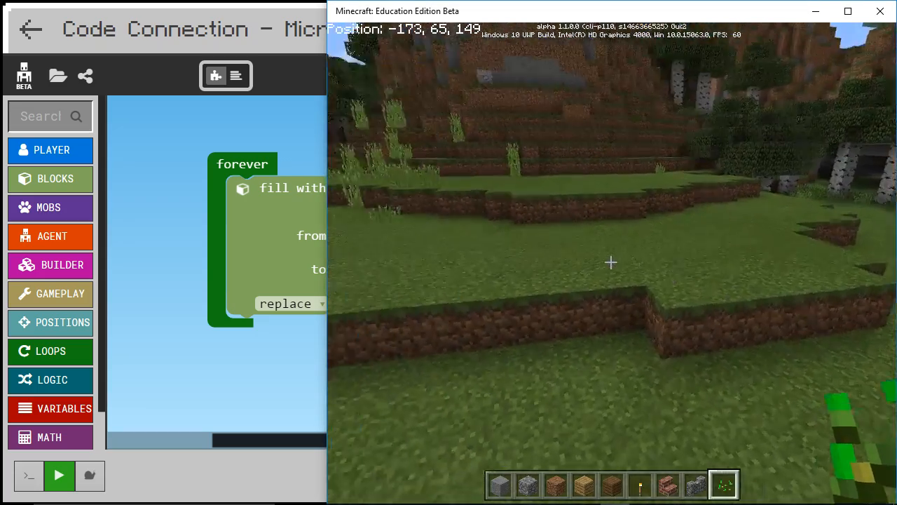
# - Walk forward while the air-filling loop carves a tunnel into stone
pyautogui.press('Escape')
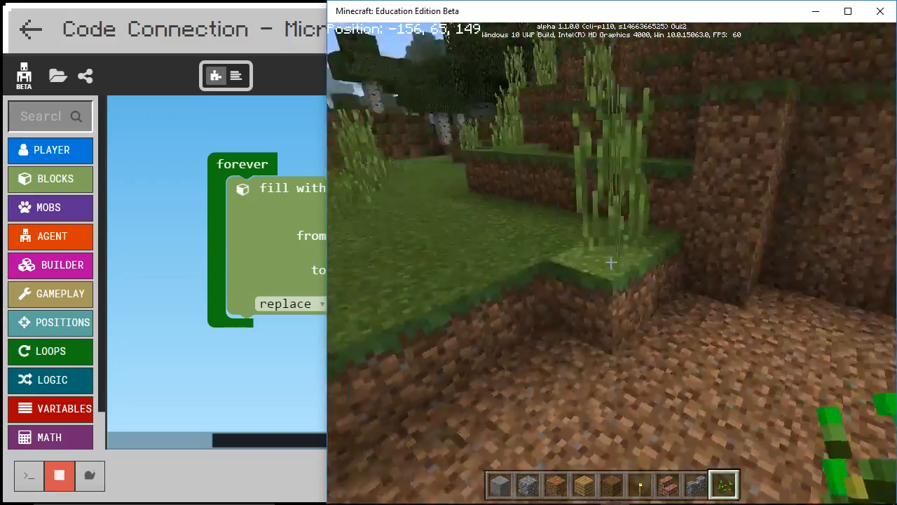
pyautogui.press('Escape')
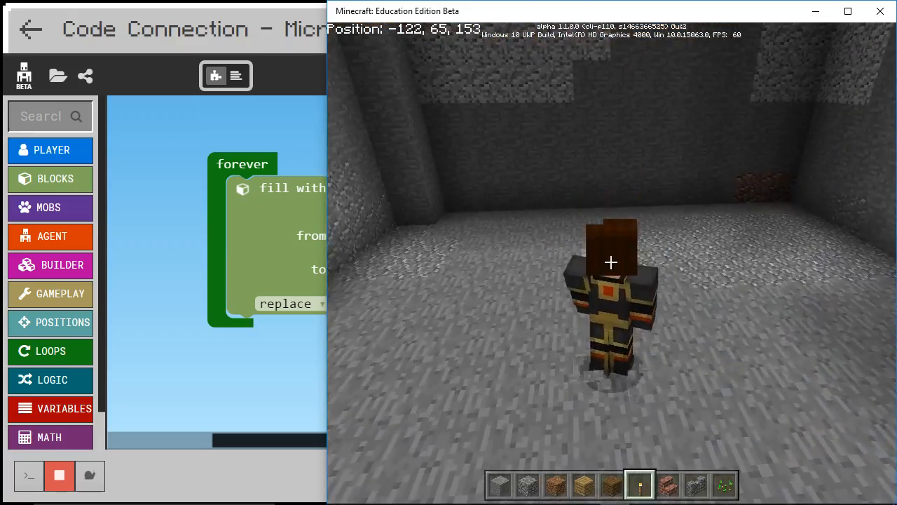
# - Pause the game, set the fill's middle from coordinate to -1, and resume playing
pyautogui.press('Escape')
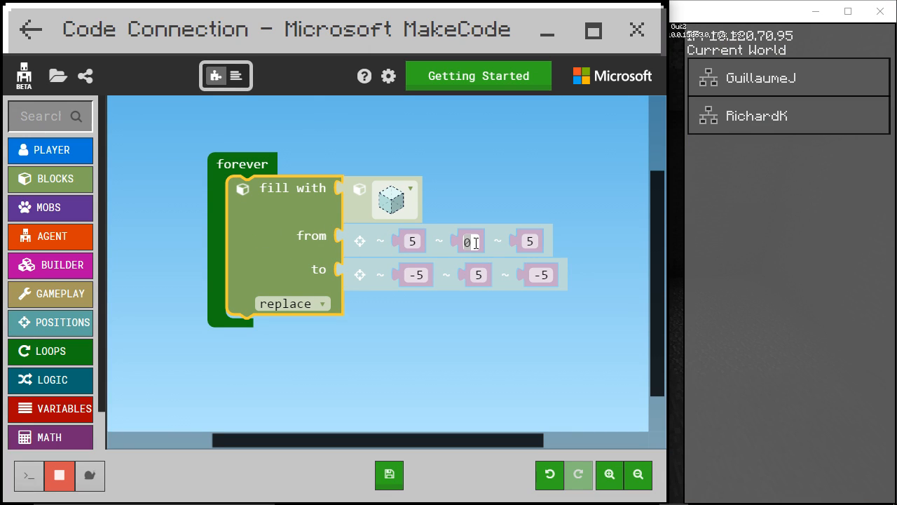
pyautogui.write('-1')
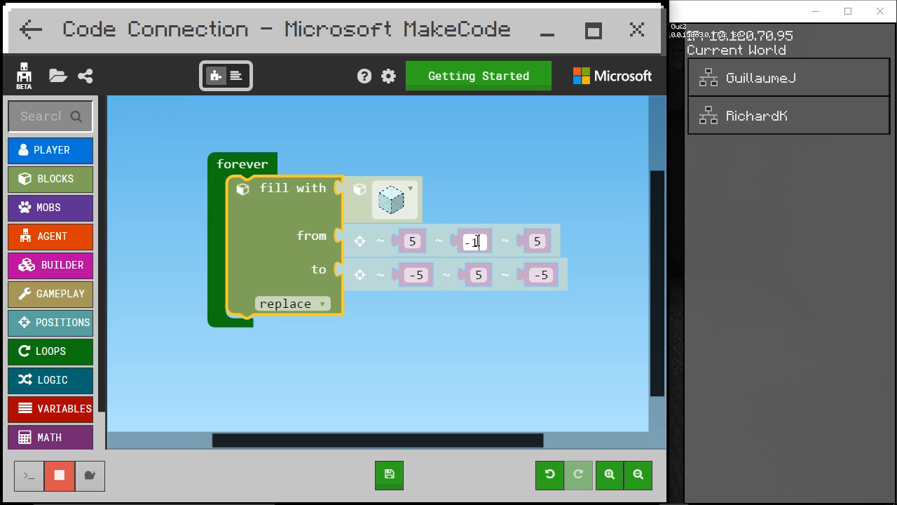
pyautogui.write('-2')
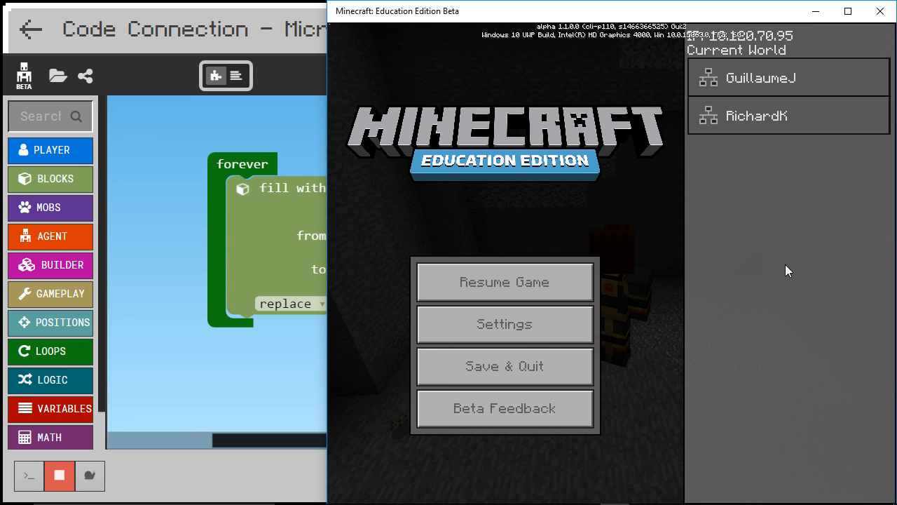
pyautogui.click(504, 282)
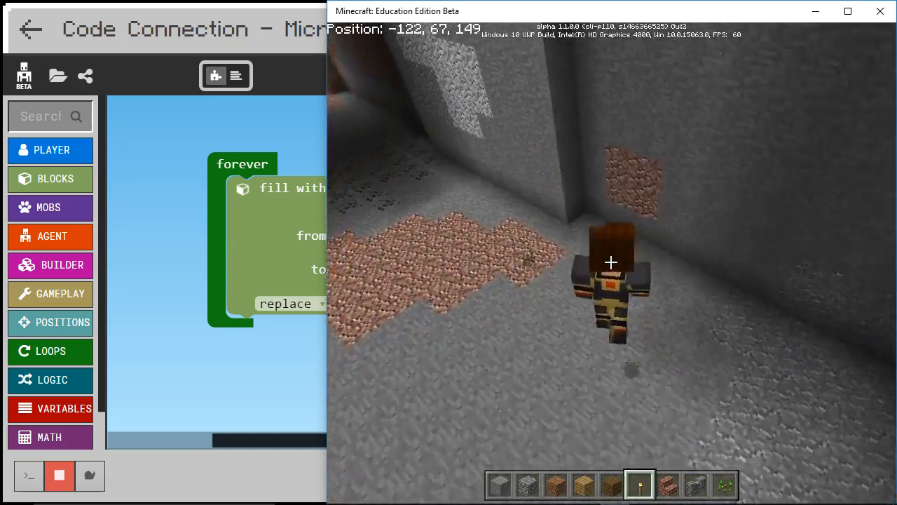